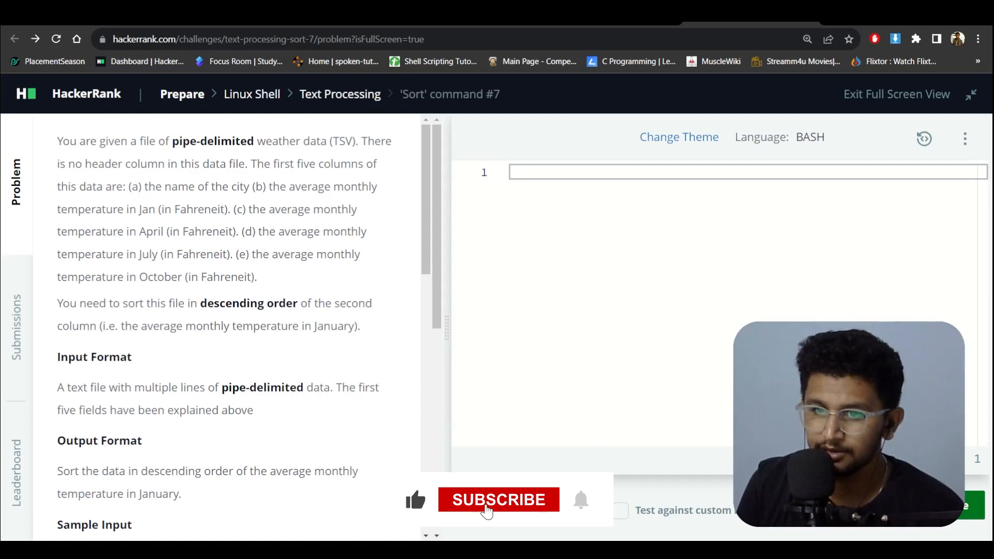
Enter the command sort -t '|' -k 2 -nr in the Bash editor
left_click(499, 499)
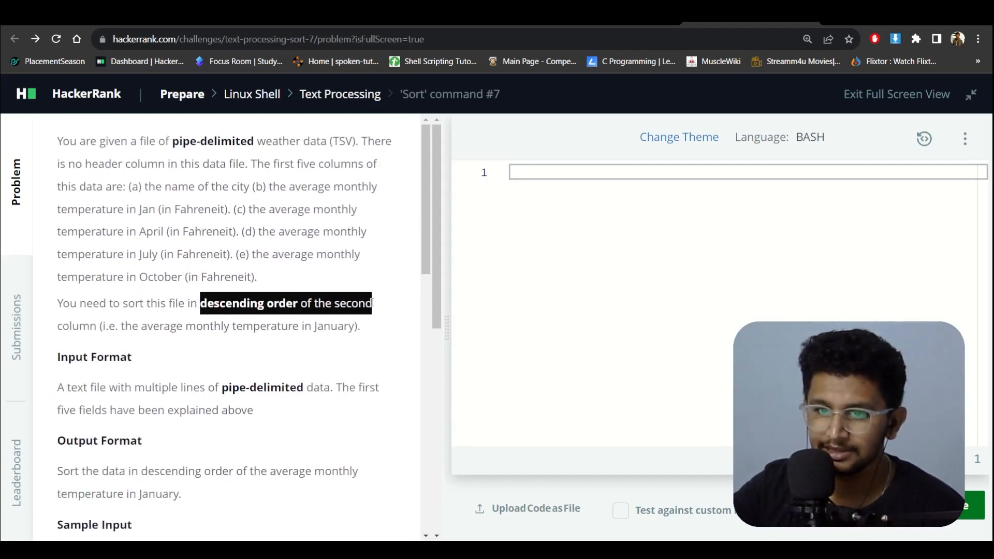
scroll("down", 3)
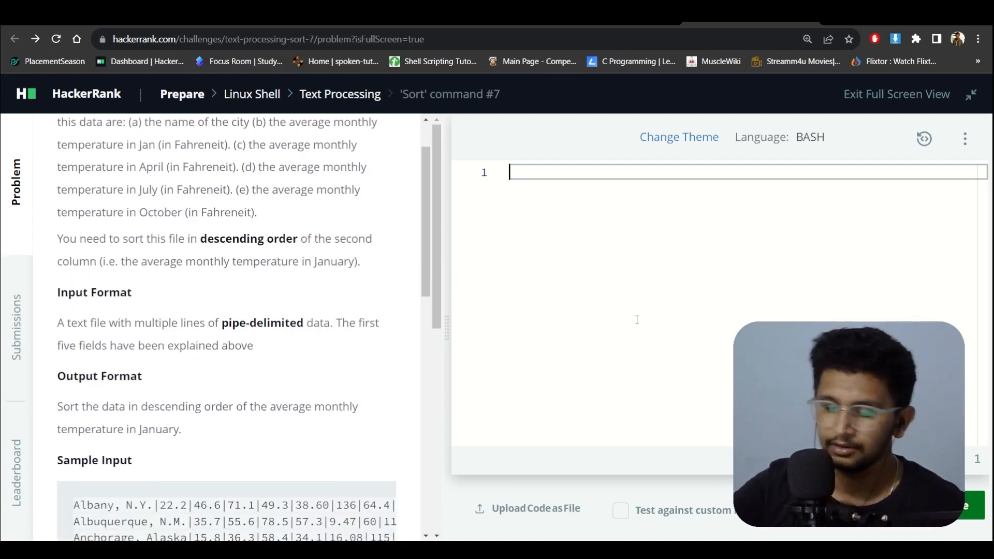
type("sort")
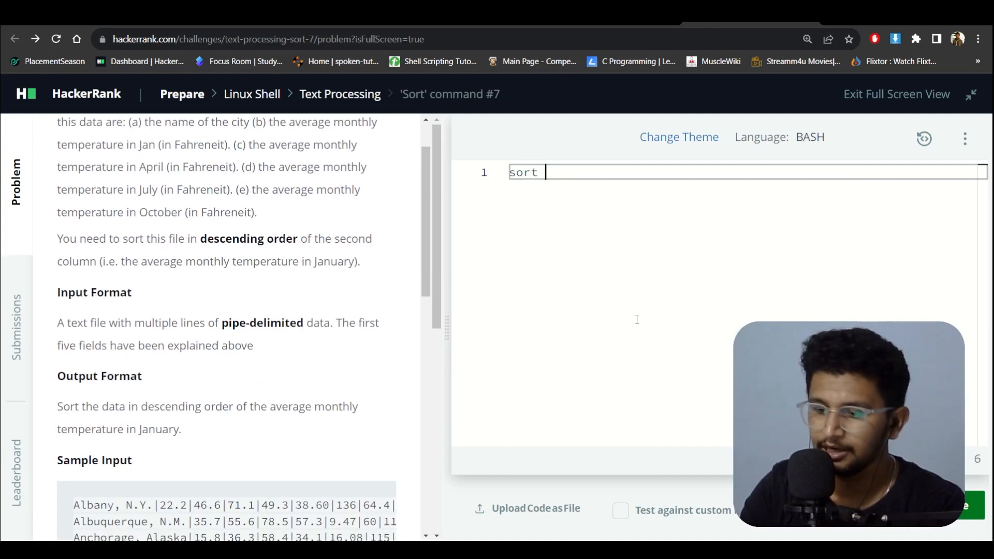
type("-t '")
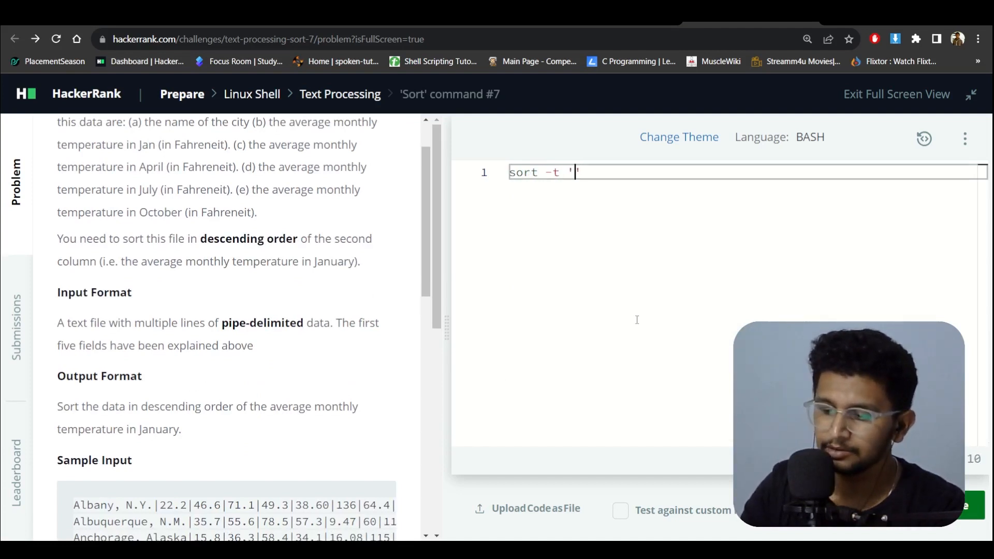
type("|")
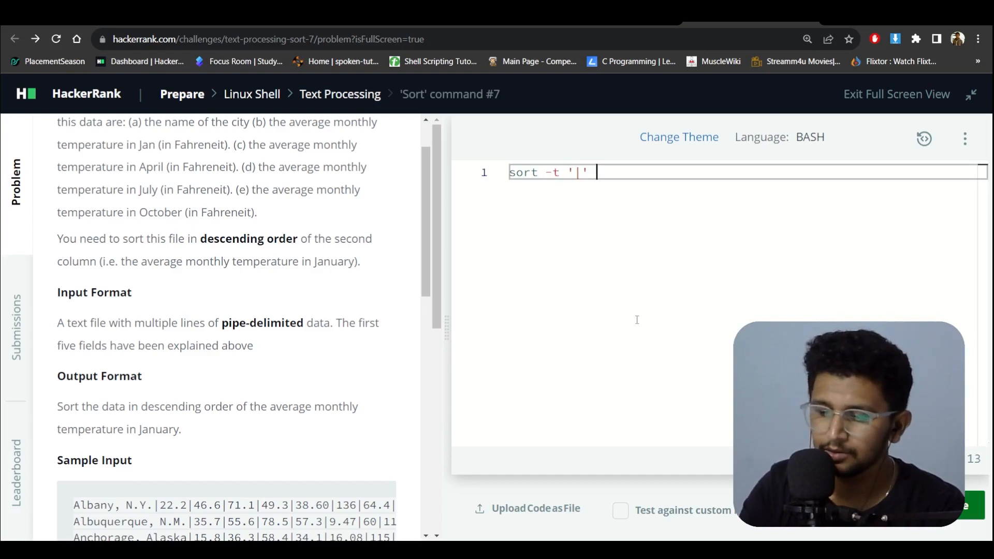
type("-k 2")
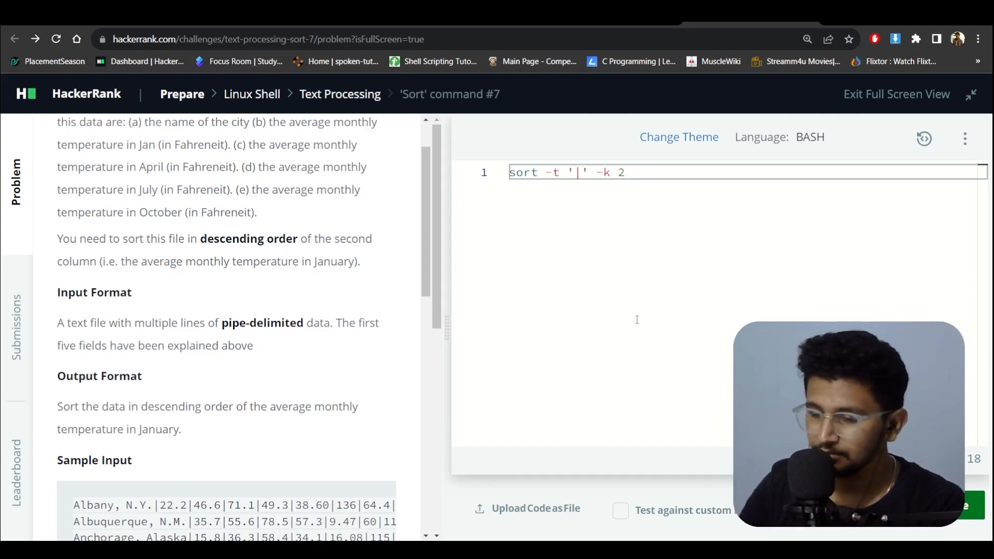
type("-n")
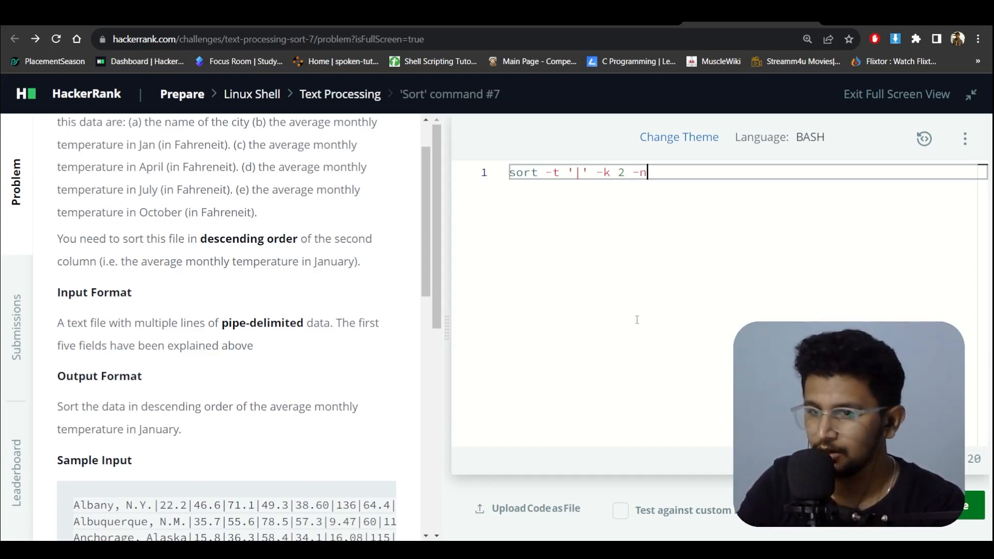
type("r")
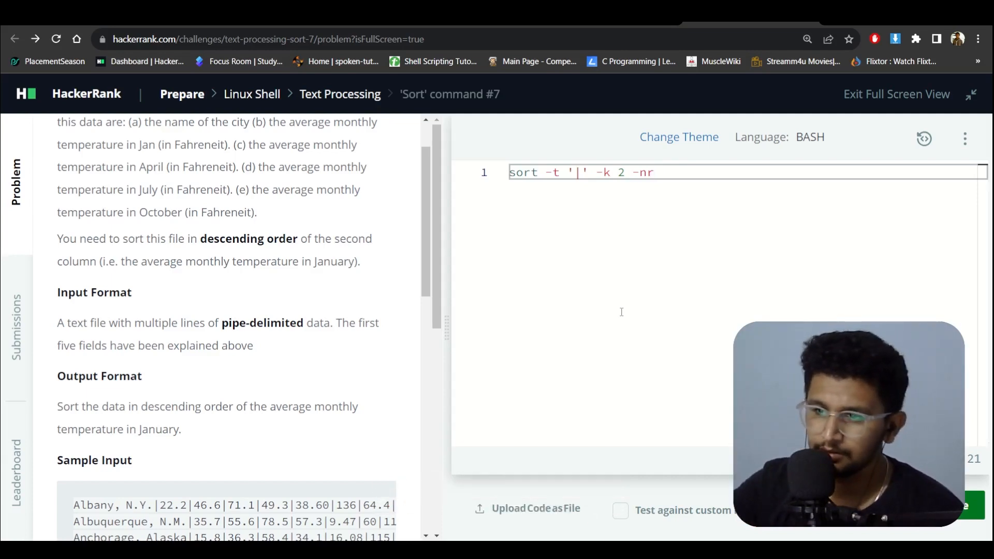
scroll("down", 3)
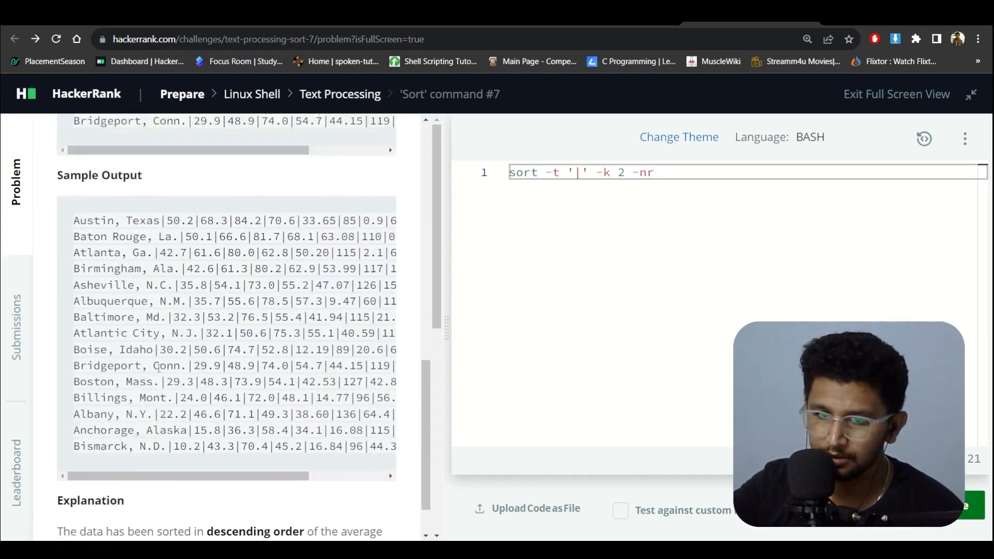
scroll("up", 3)
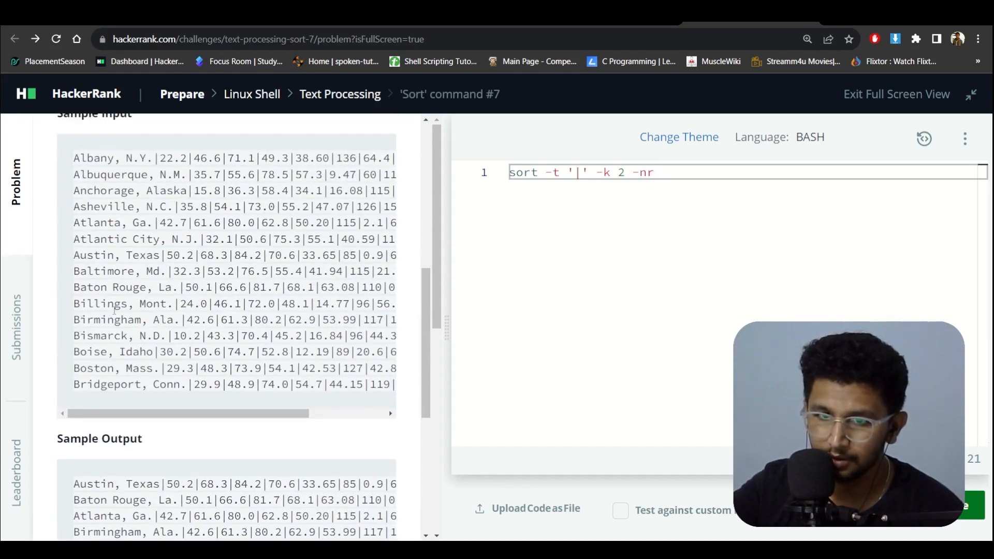
scroll("down", 3)
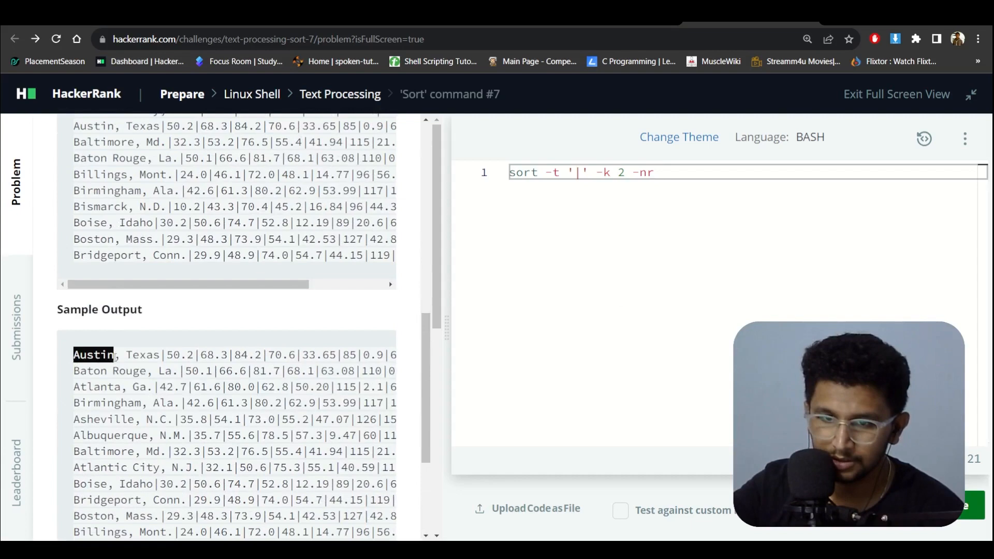
scroll("down", 3)
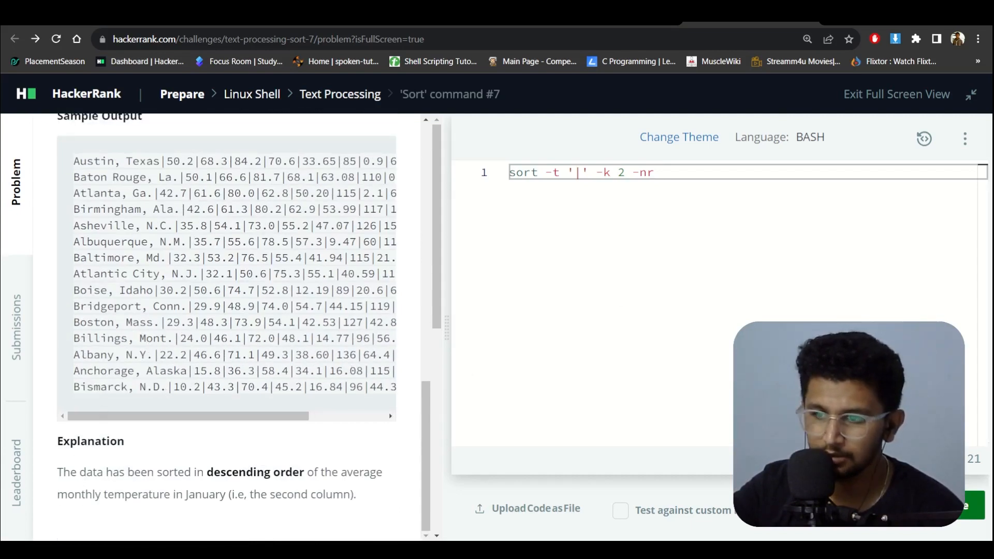
left_click(977, 506)
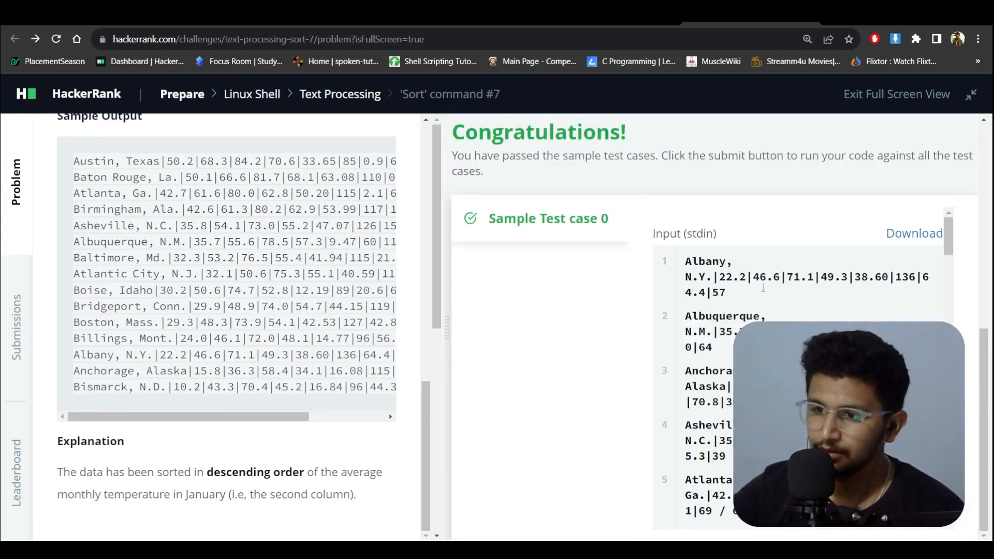
Submit the sort solution for testing against all test cases
scroll("down", 3)
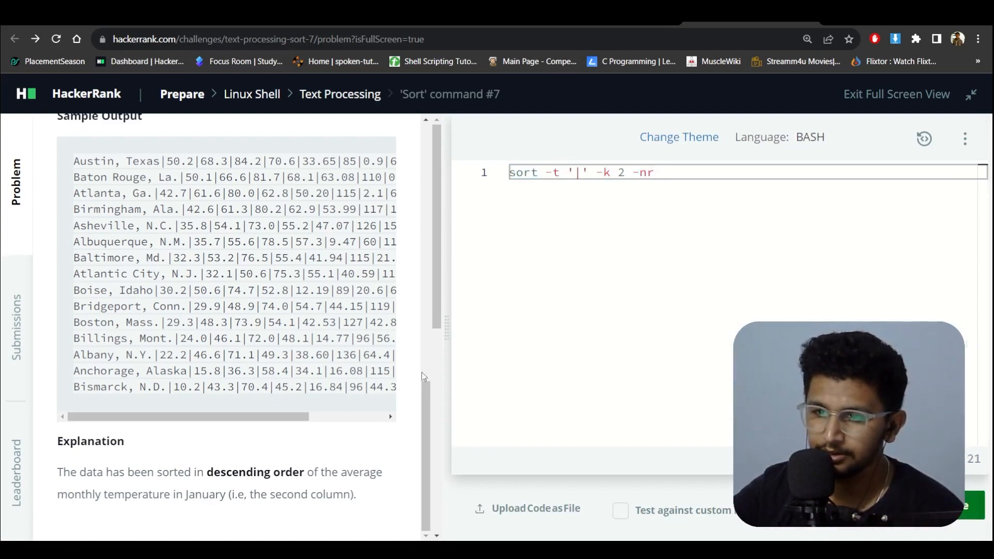
left_click(810, 309)
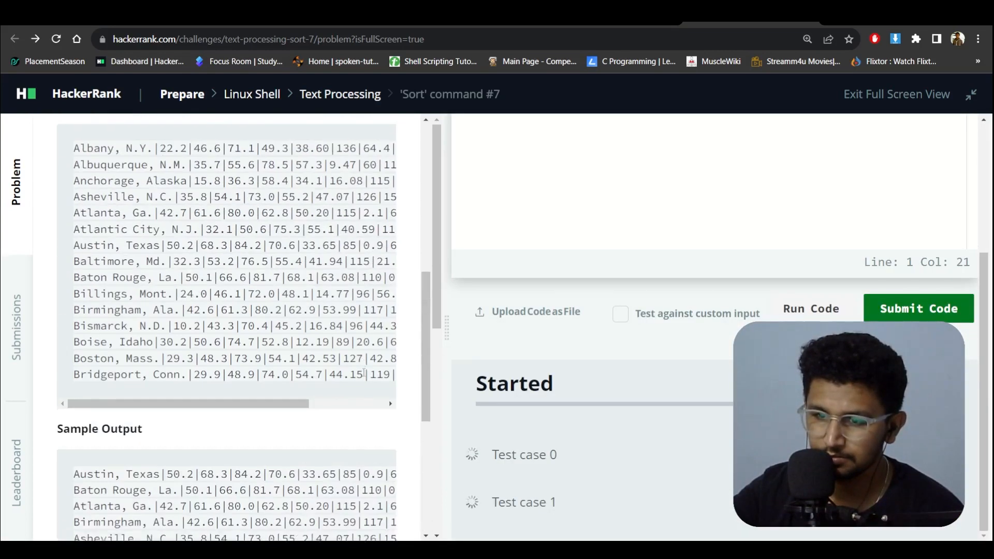
Review the submission results showing Test case 0 and 1 passed
scroll("down", 3)
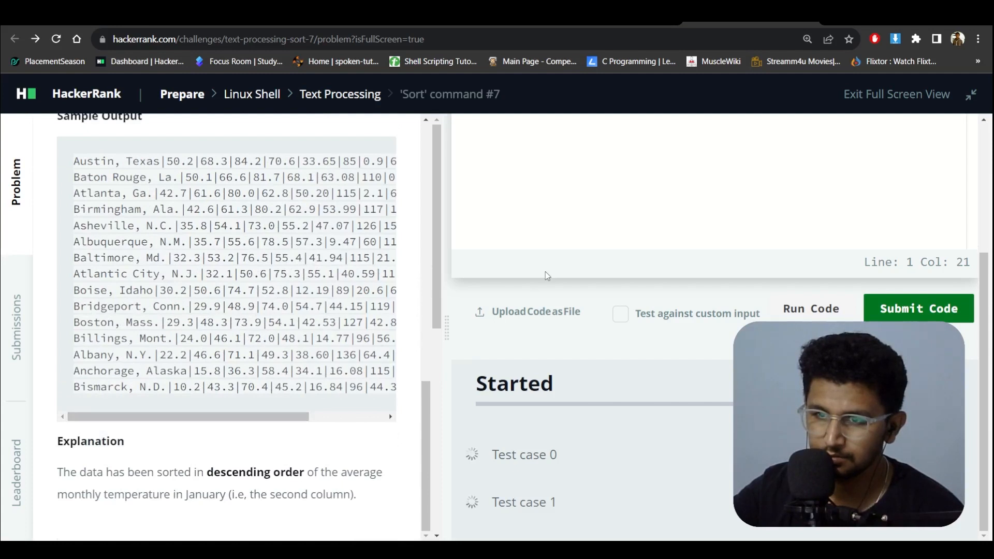
mouse_move(721, 363)
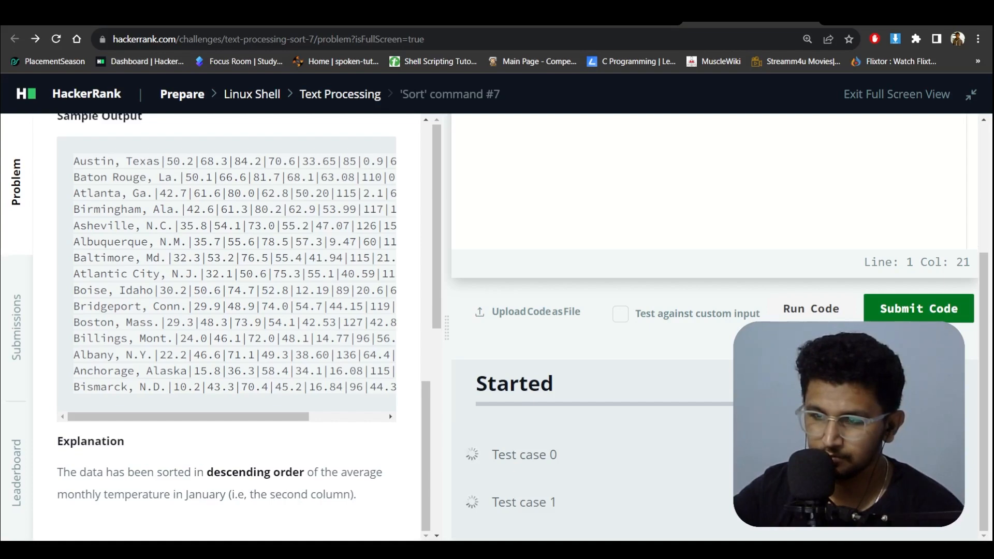
left_click(919, 308)
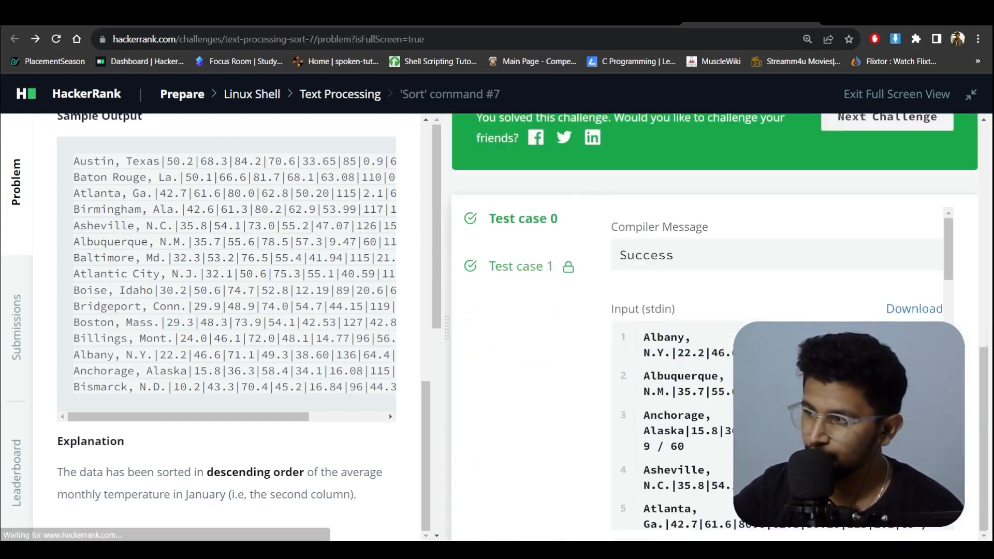